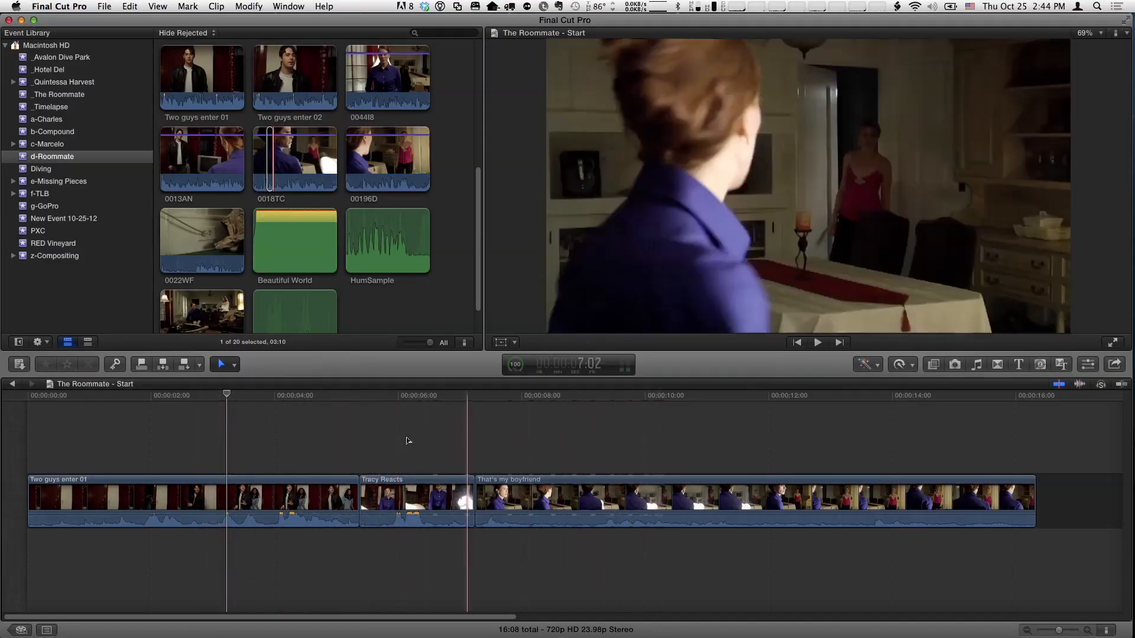
# Step: Bring up the shortcut menu for the Two guys enter 01 timeline clip
pyautogui.click(205, 477)
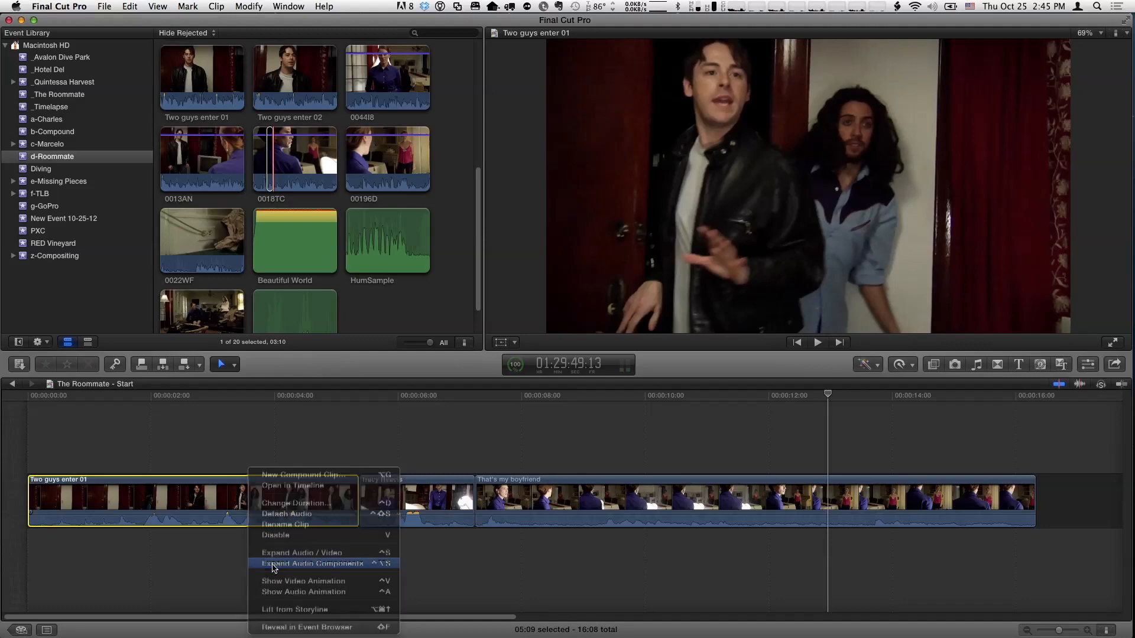
# Step: Expand Two guys enter 01's audio into mono components, collapse it, then expand Tracy Reacts
pyautogui.click(312, 563)
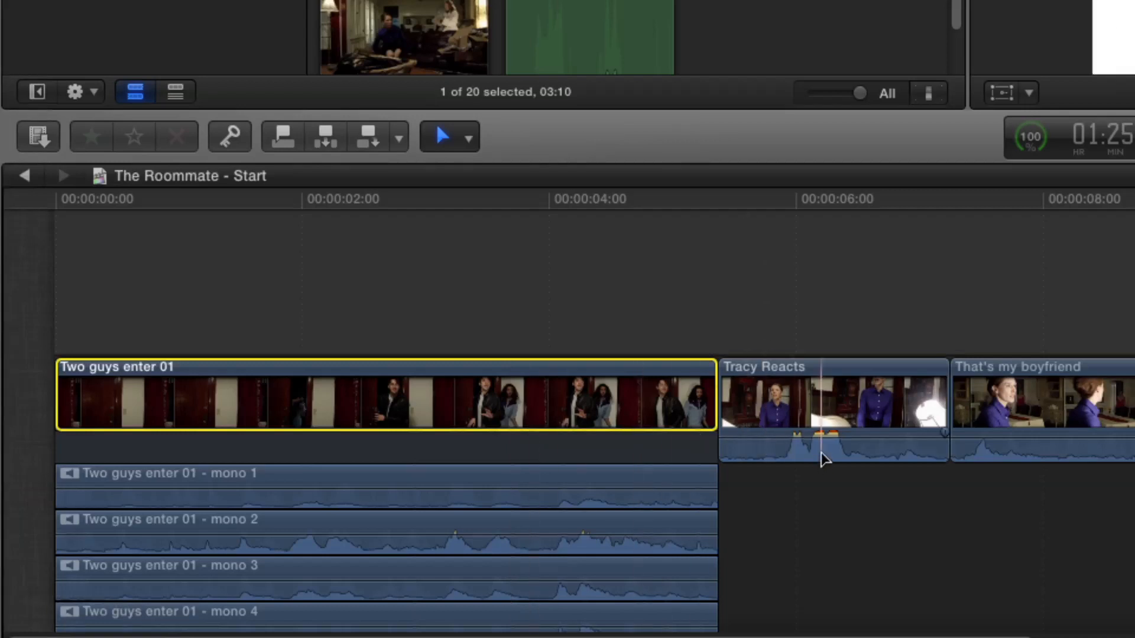
pyautogui.click(832, 396)
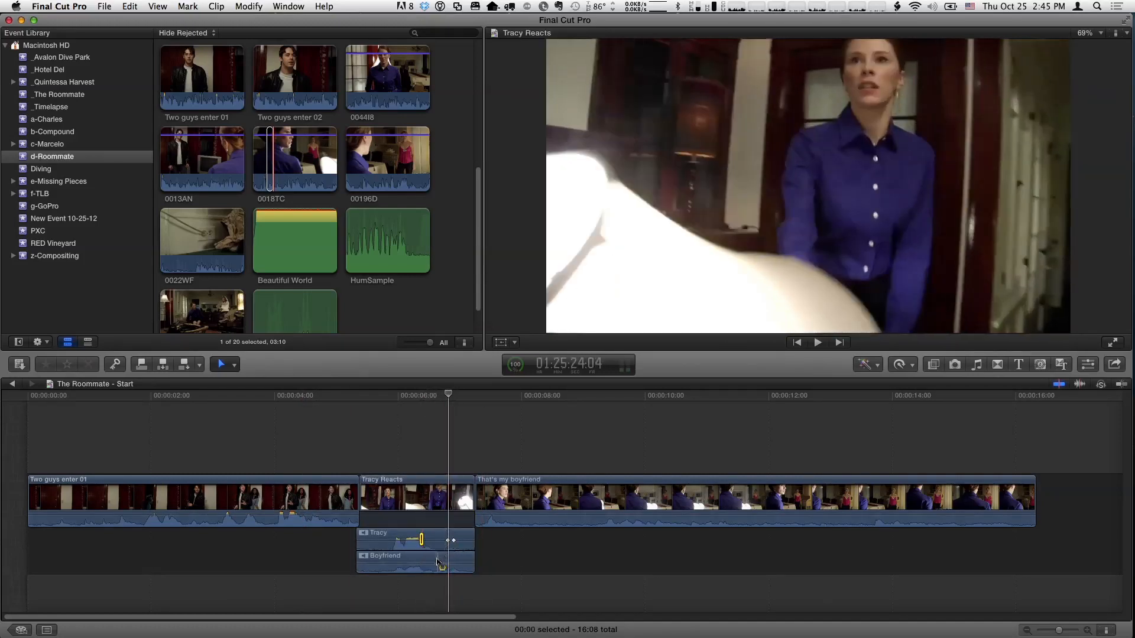
# Step: Collapse Tracy Reacts and expand Two guys enter 01 into four mono audio components
pyautogui.rightClick(388, 496)
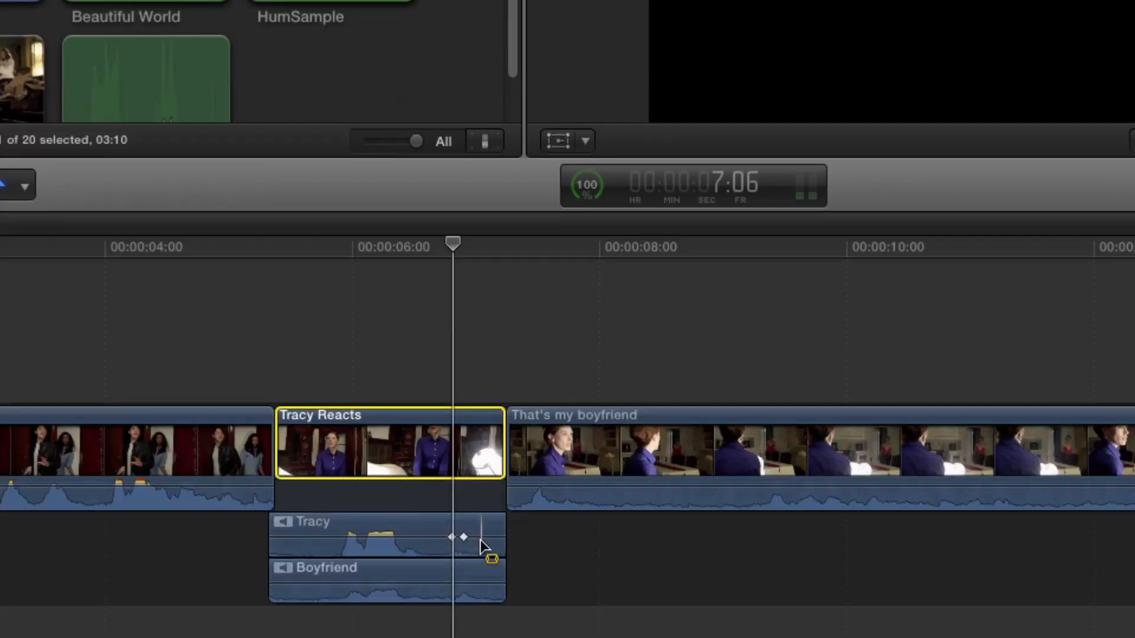
pyautogui.moveTo(482, 539); pyautogui.dragTo(463, 539)
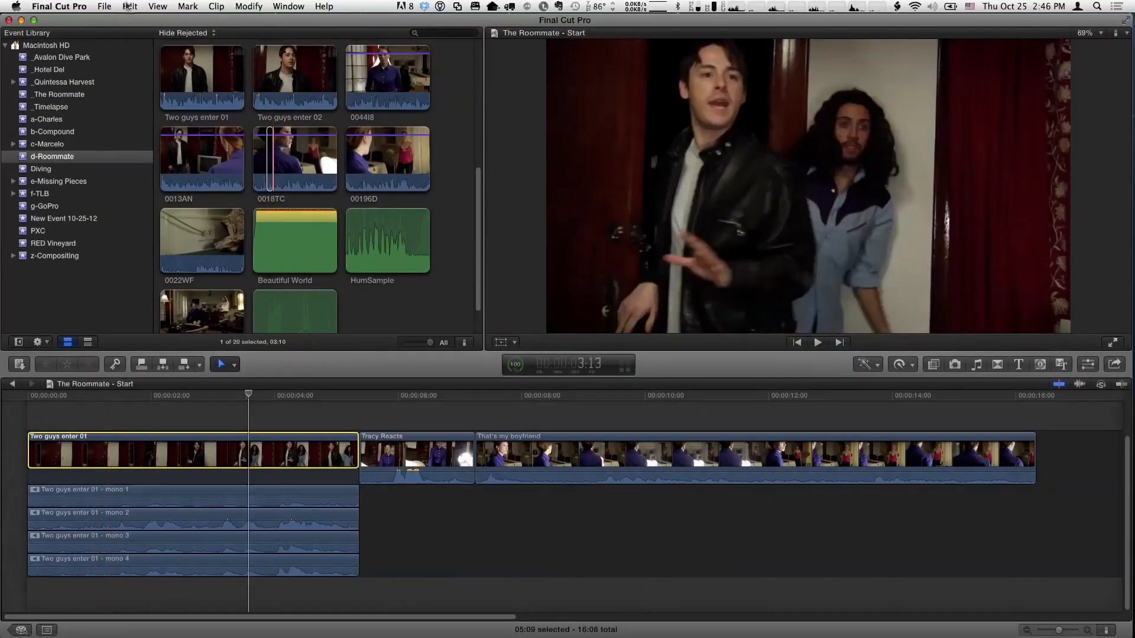
pyautogui.click(158, 6)
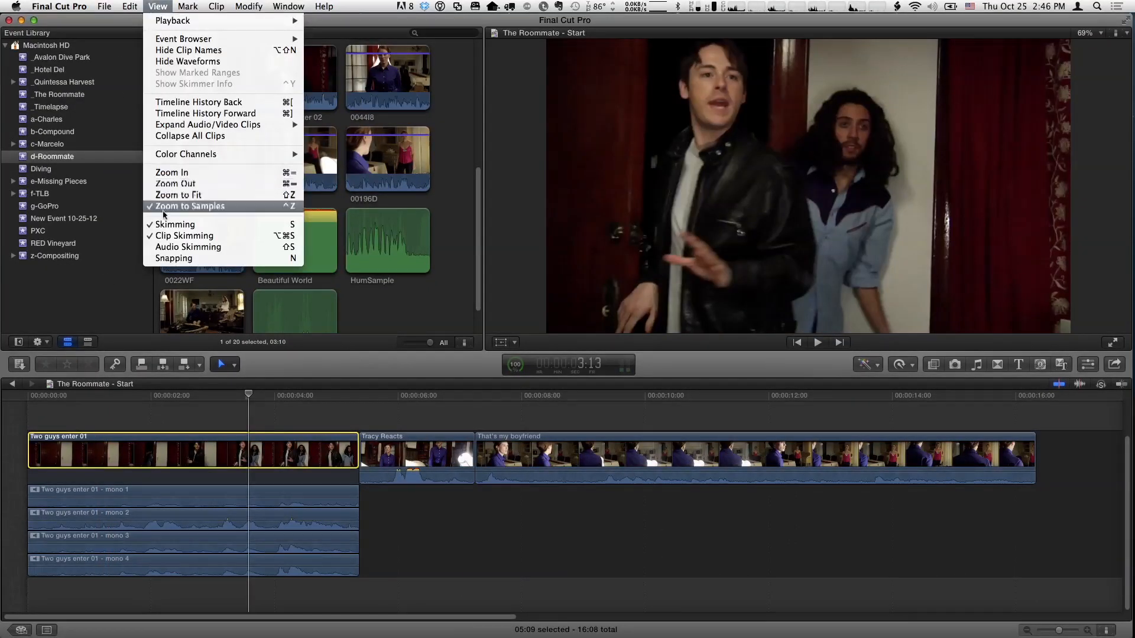
pyautogui.moveTo(185, 236)
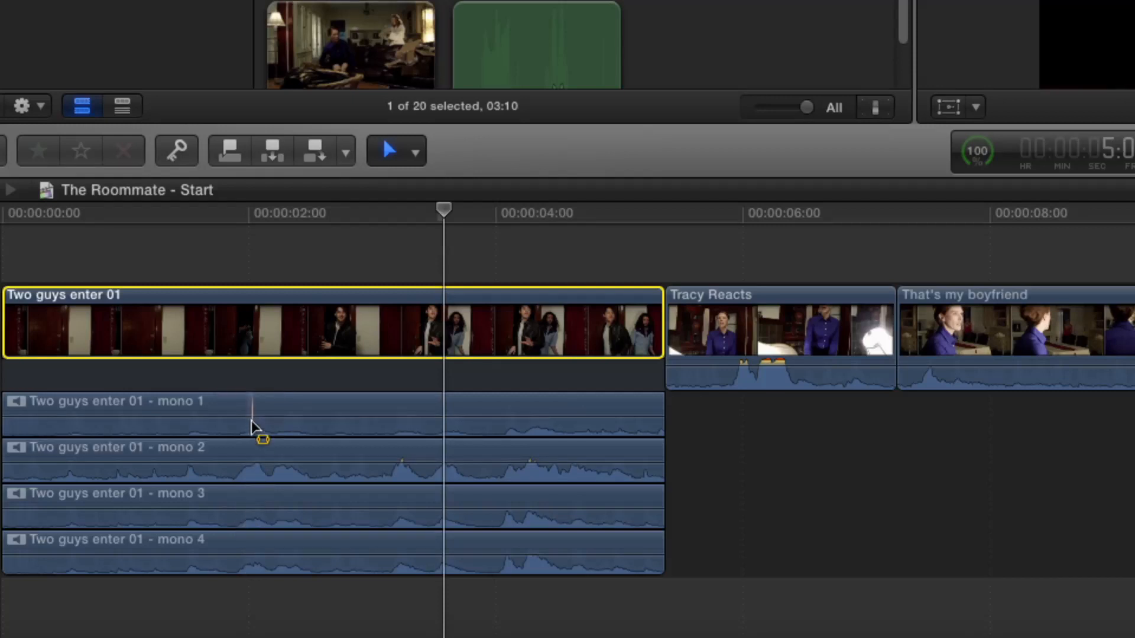
pyautogui.moveTo(250, 434)
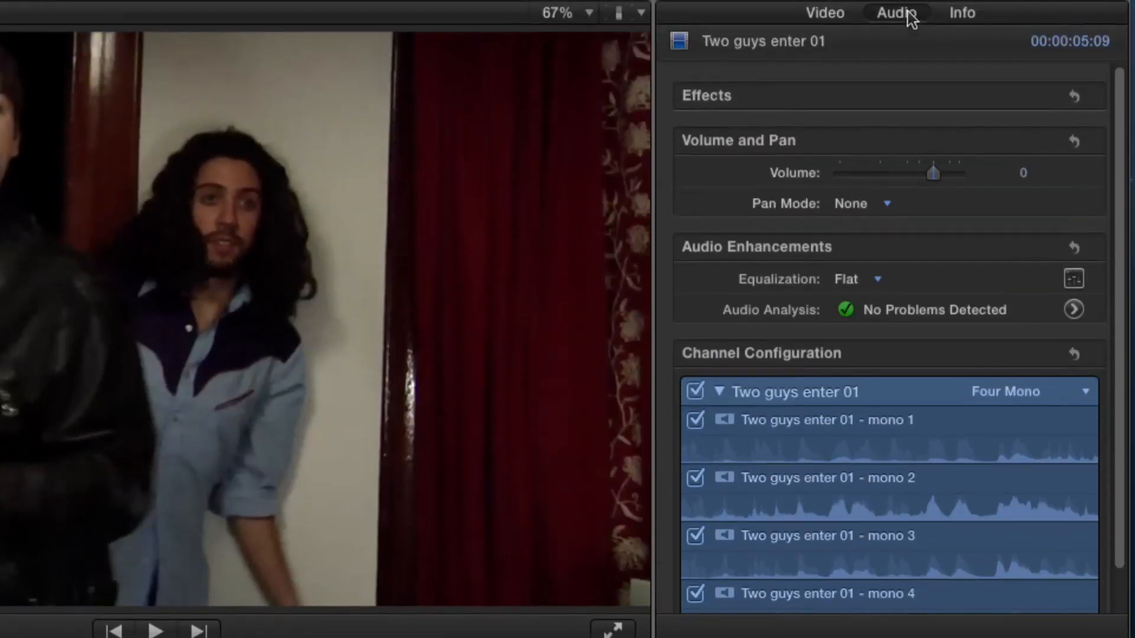
pyautogui.moveTo(1124, 288)
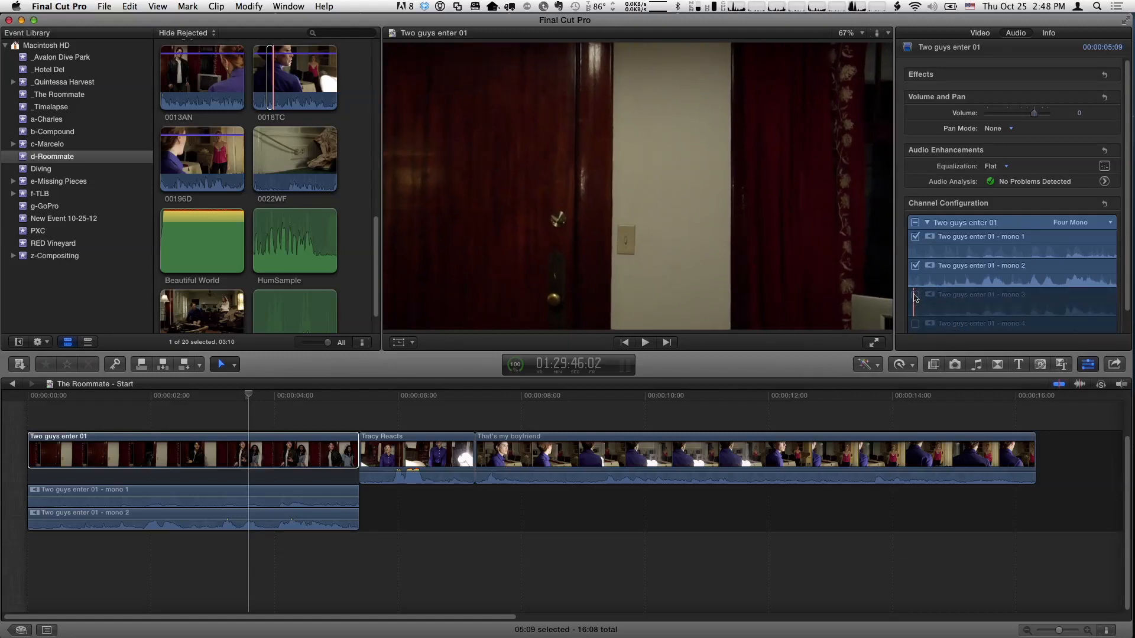
# Step: Rename mono 2 to Boyfriend in Channel Configuration and select the Tracy component
pyautogui.click(915, 295)
pyautogui.write('Bo')
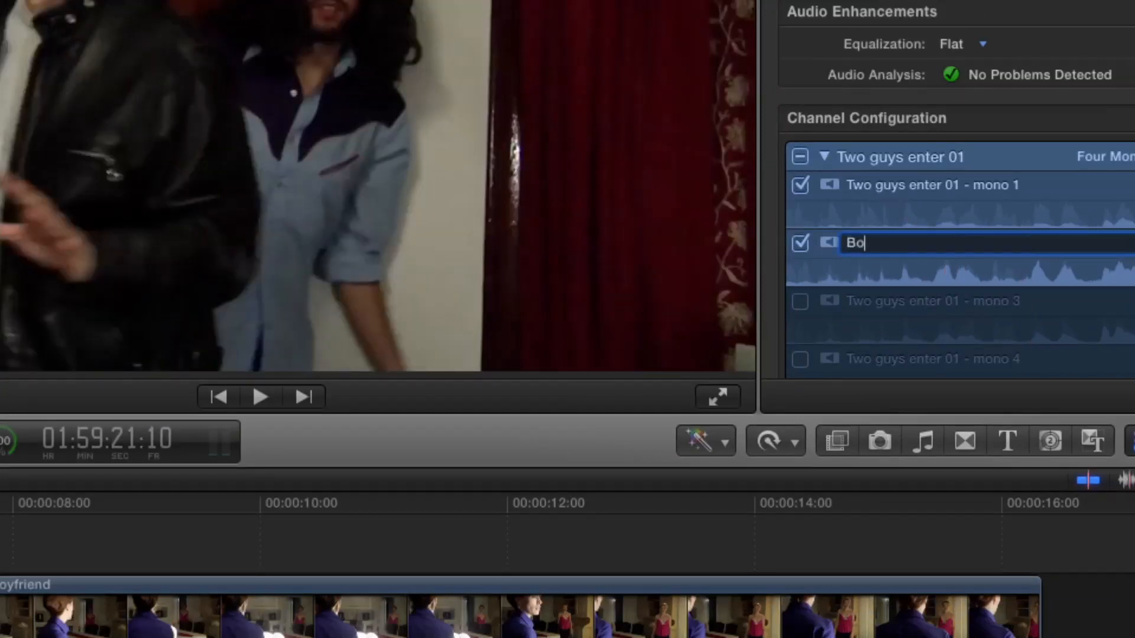
pyautogui.write('yfri')
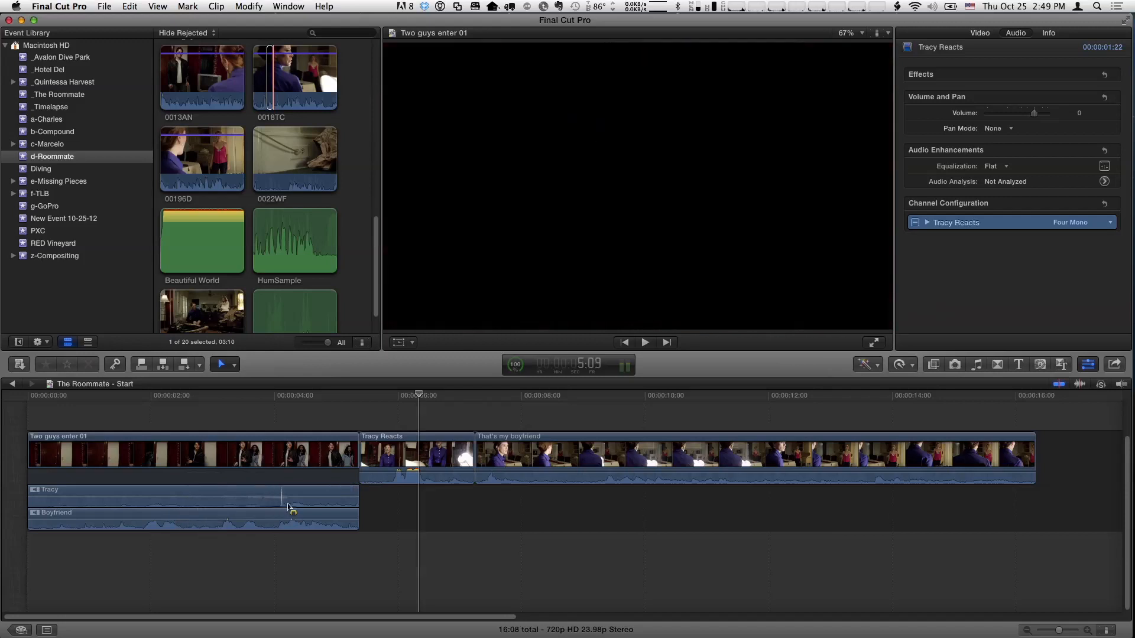
pyautogui.click(191, 495)
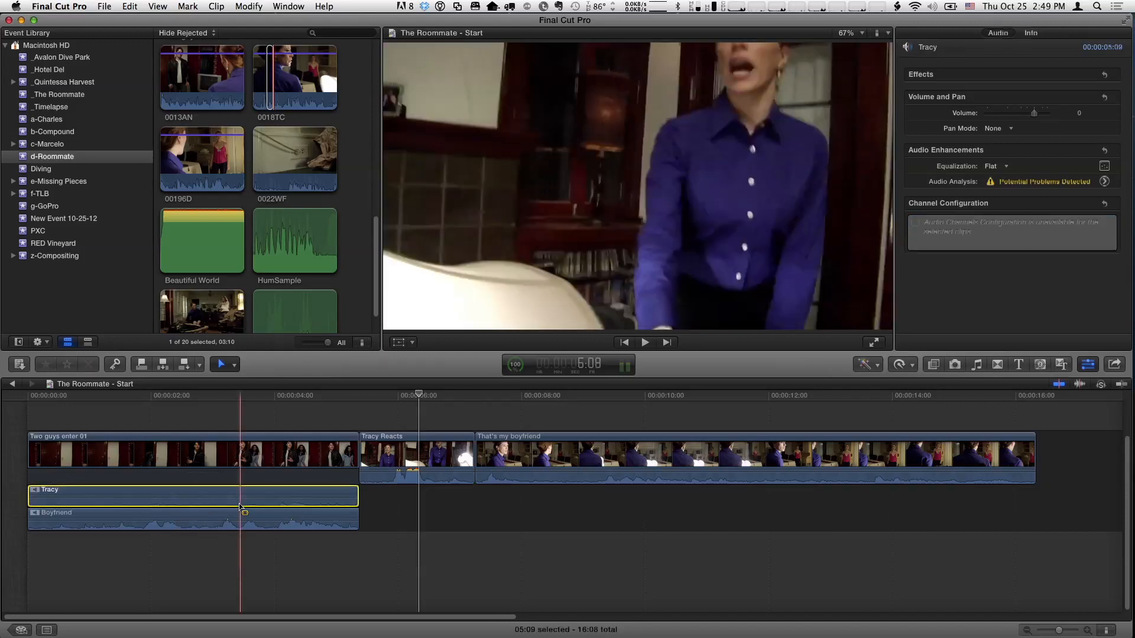